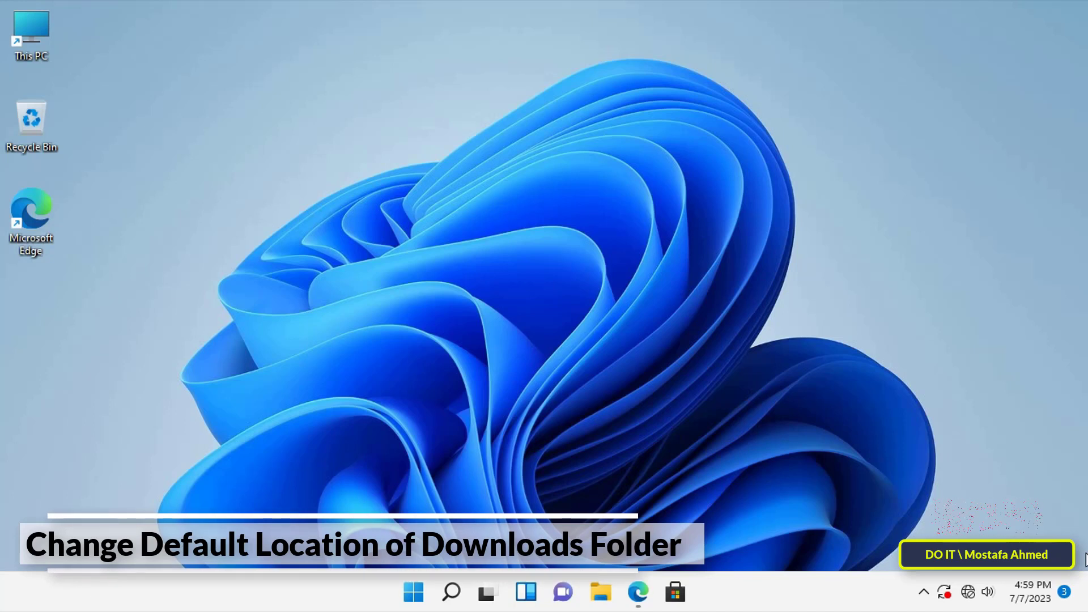
mouse_move(1019, 598)
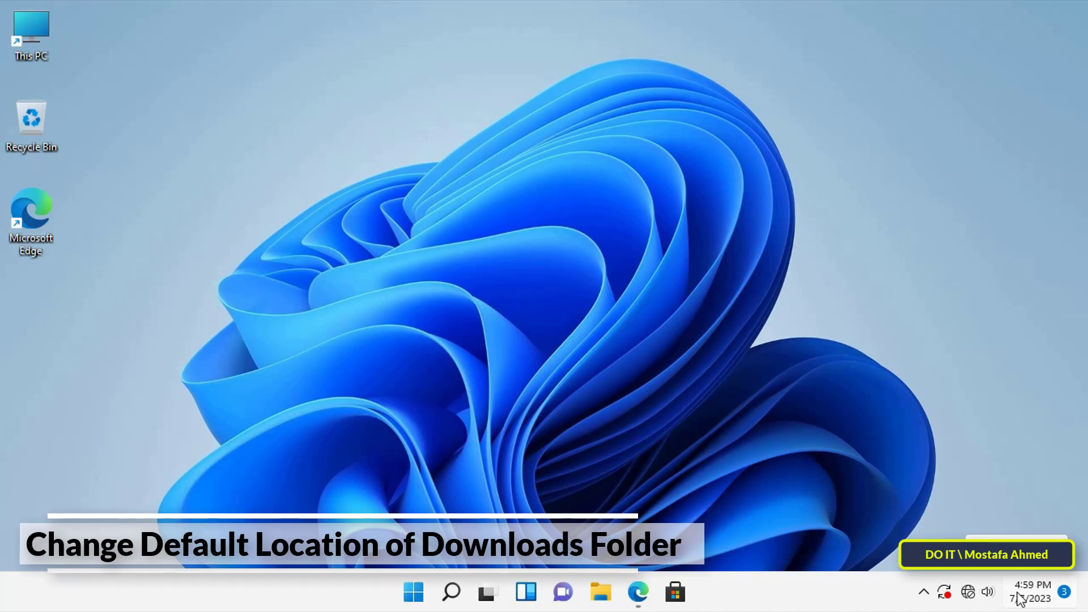
mouse_move(1010, 454)
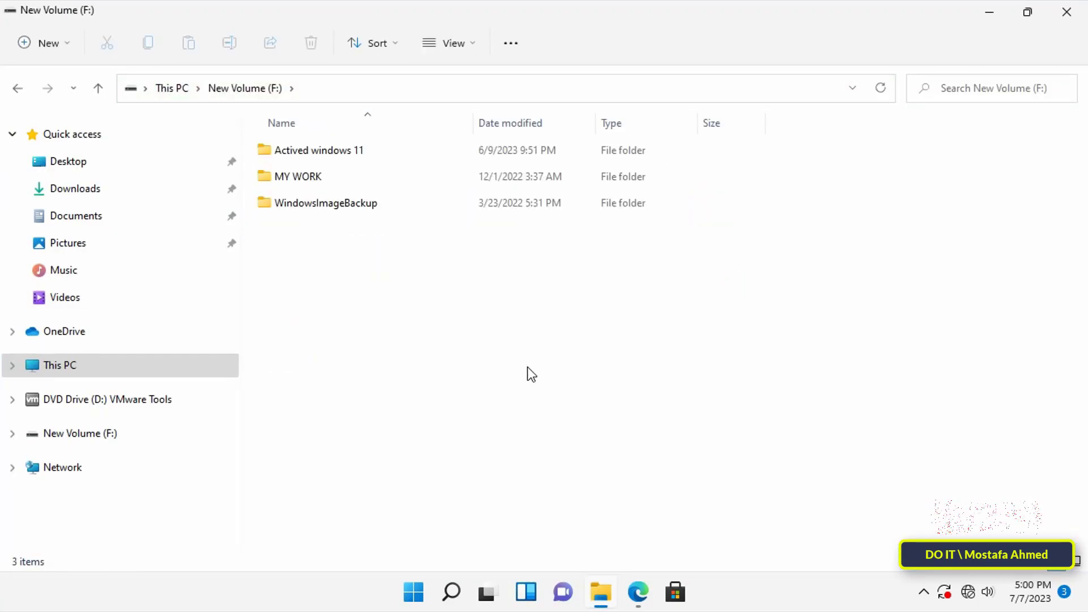
- Create a new folder named 'My Download' on New Volume (F:)
right_click(531, 375)
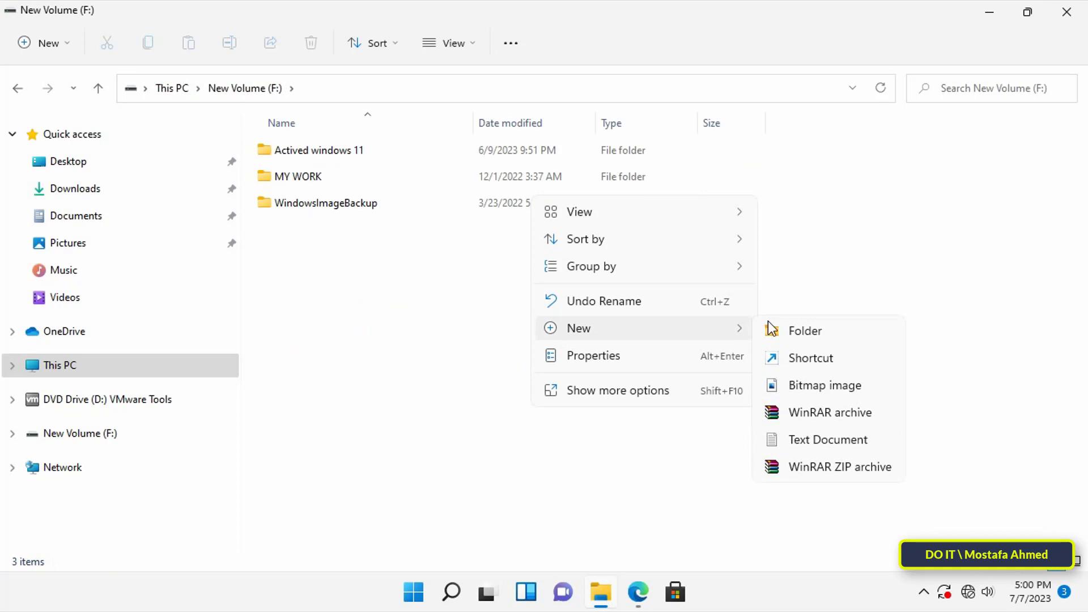
left_click(805, 331)
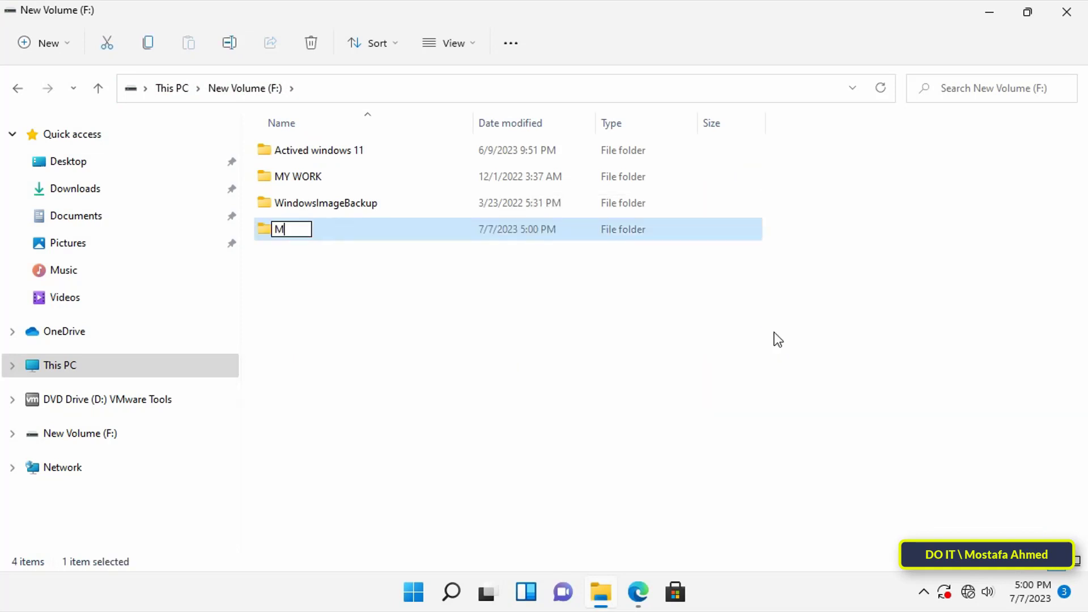
type("y D")
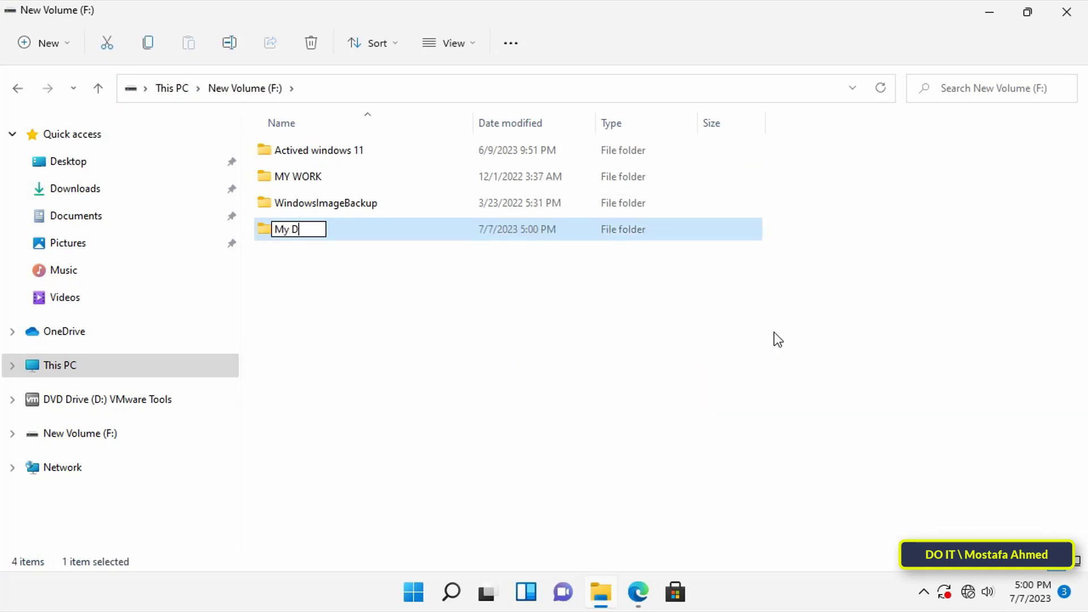
type("ownload")
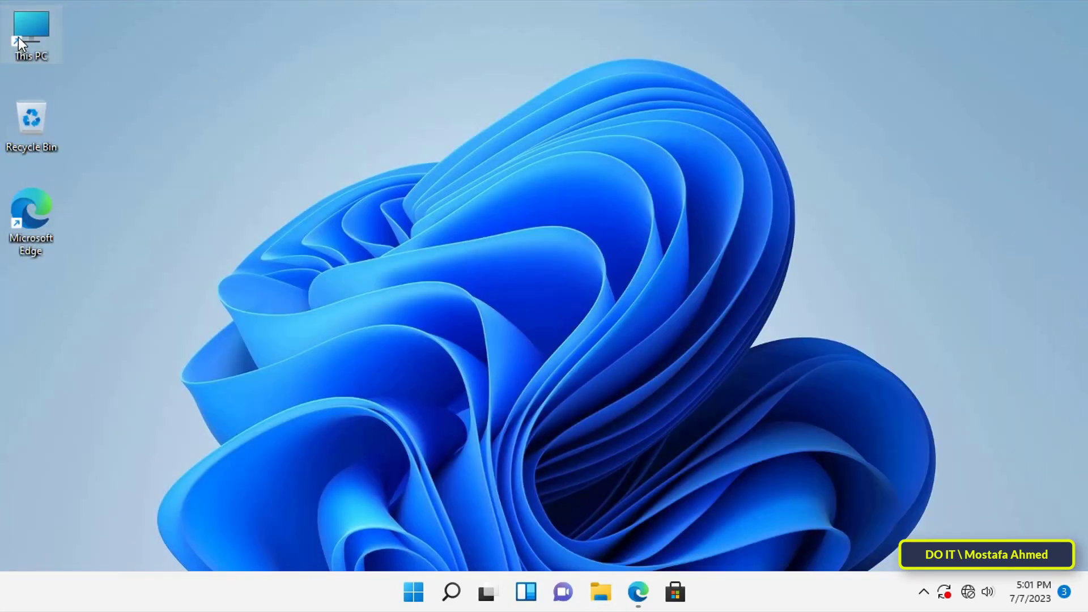
- Reopen This PC and show Properties for the Quick access Downloads folder
double_click(31, 35)
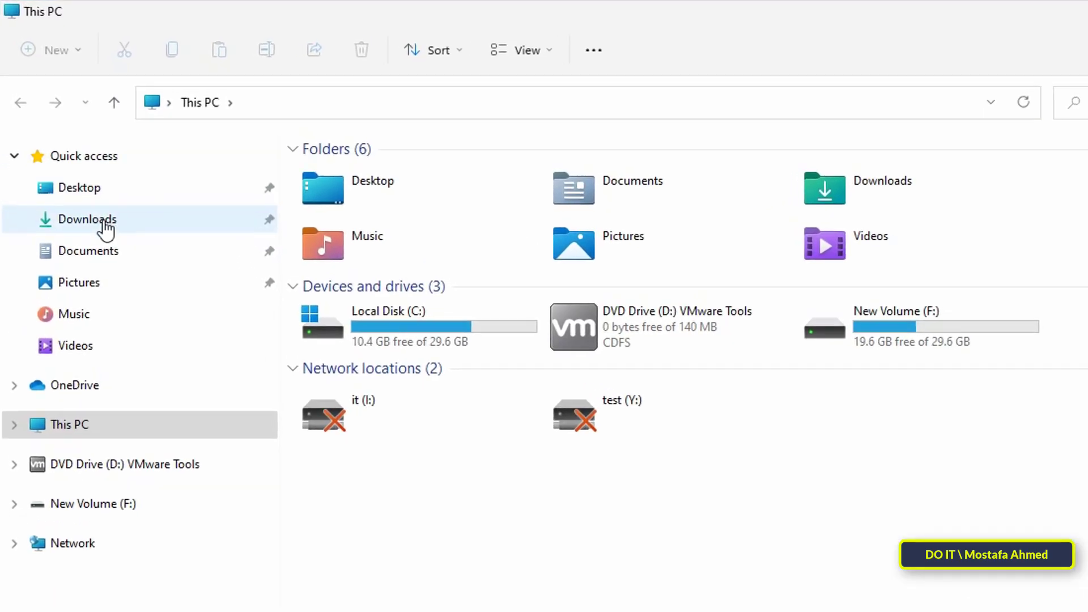
right_click(87, 219)
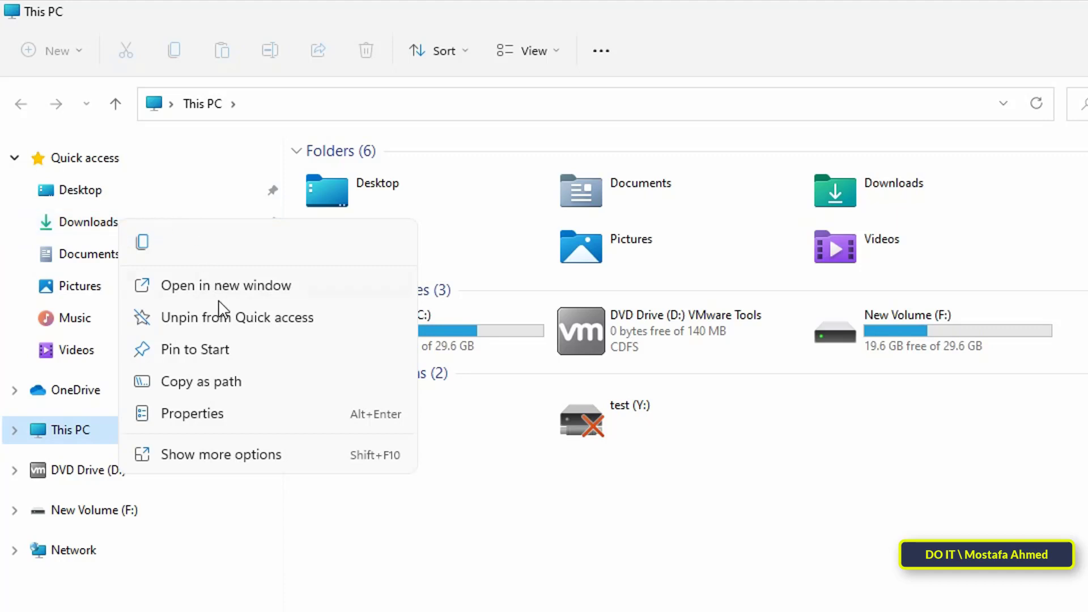
mouse_move(252, 424)
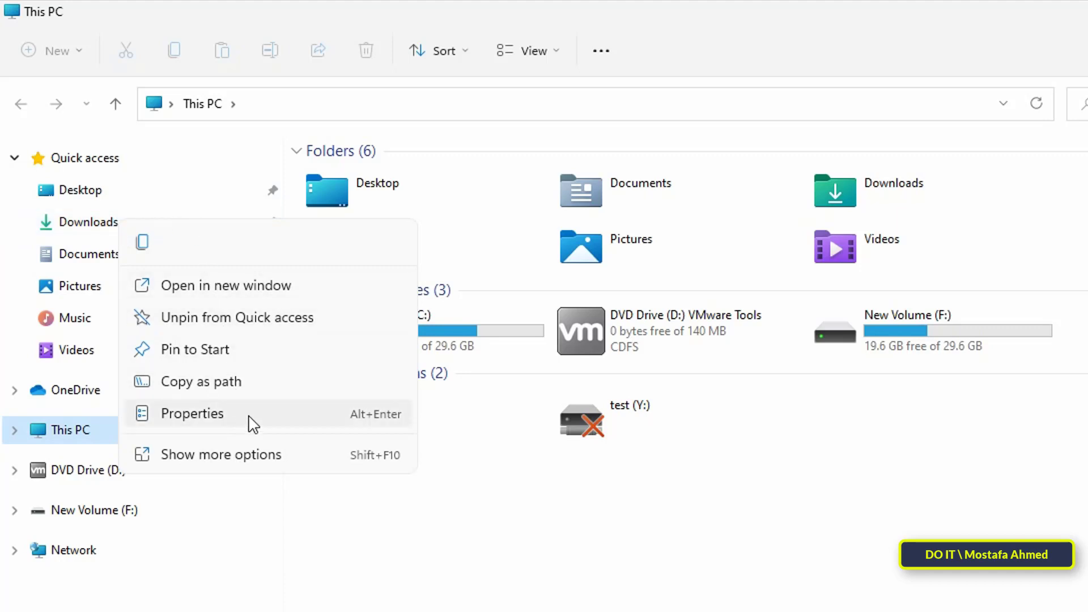
left_click(192, 414)
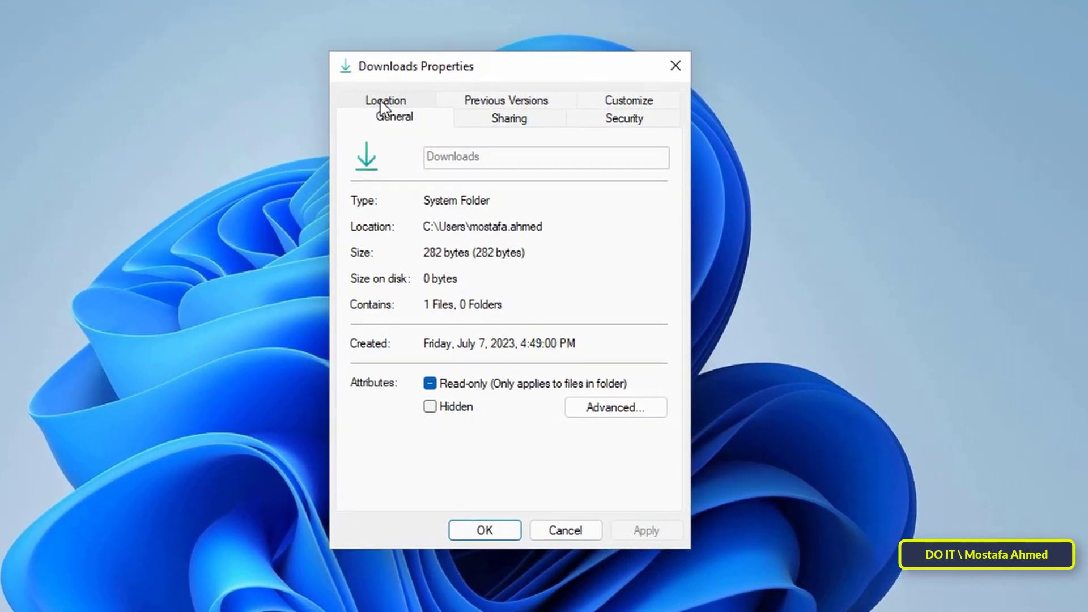
- On the Location tab, move Downloads to F:\My Download and apply
left_click(385, 99)
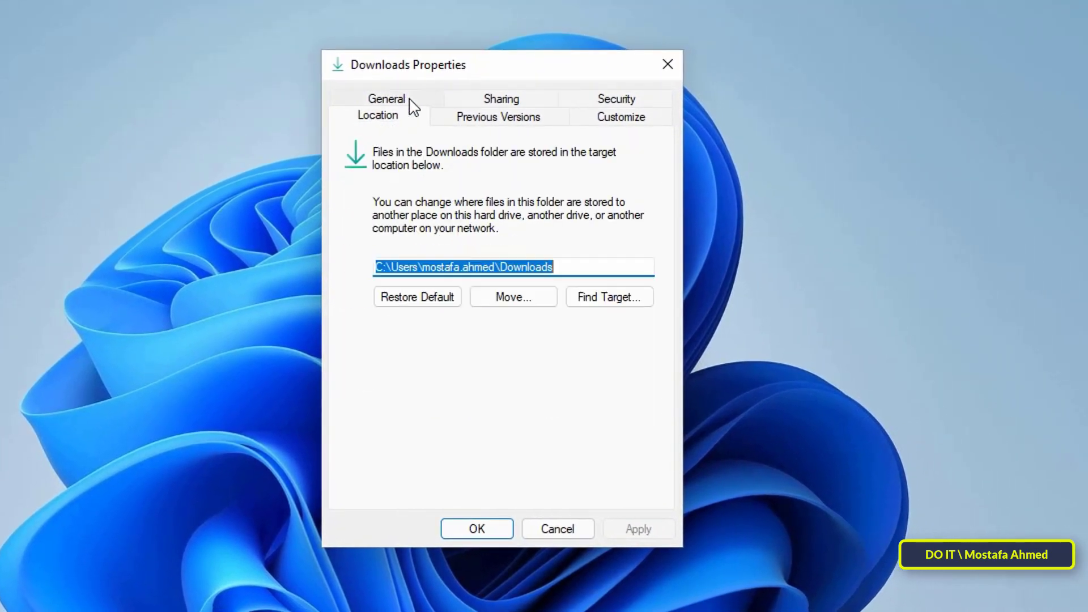
left_click(464, 266)
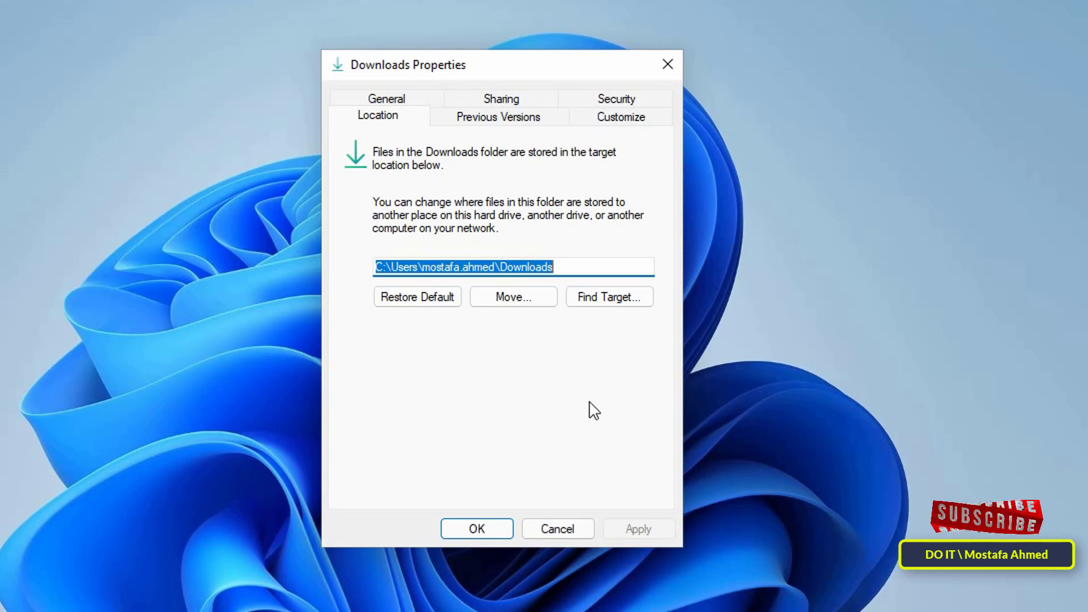
left_click(513, 297)
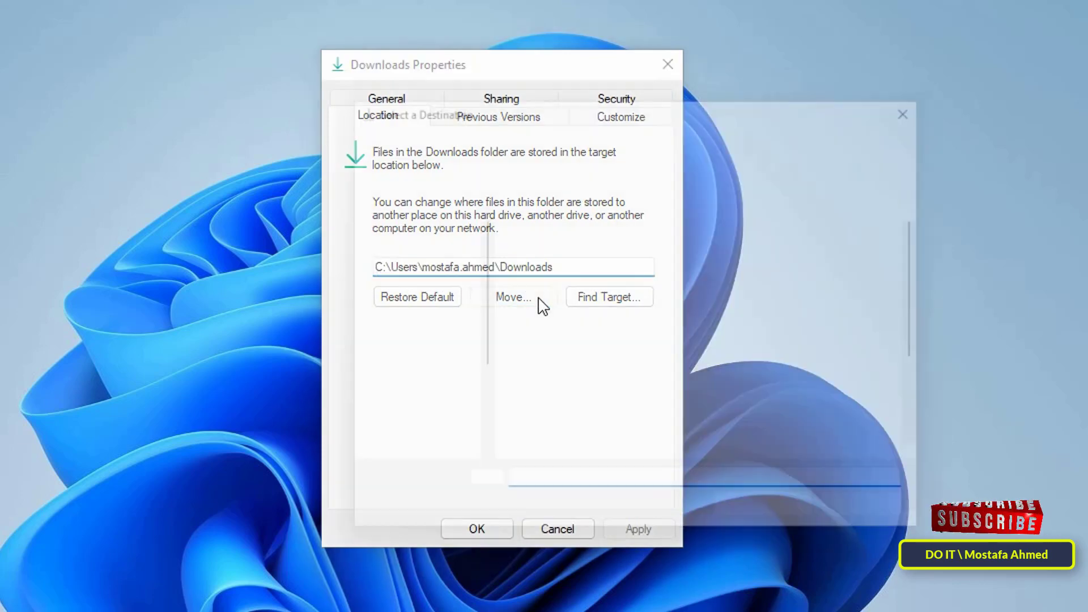
left_click(513, 297)
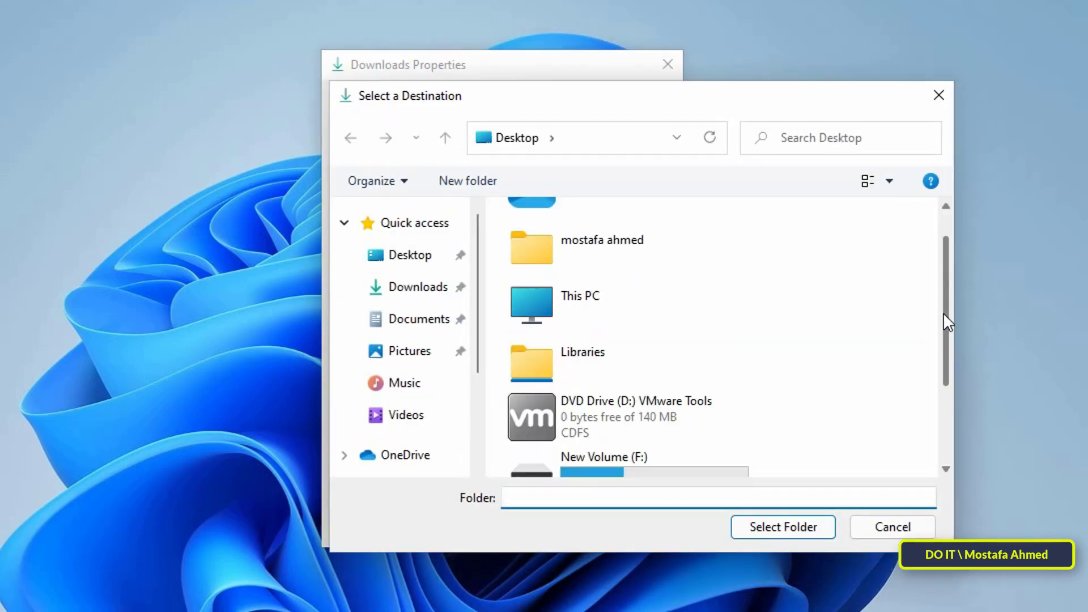
scroll("down", 3)
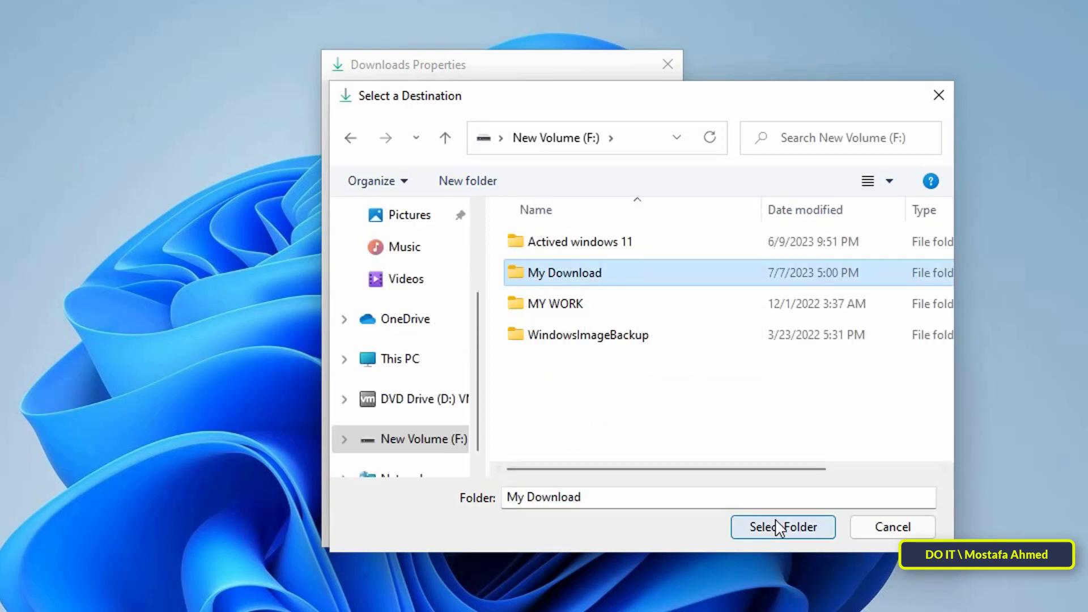
left_click(782, 526)
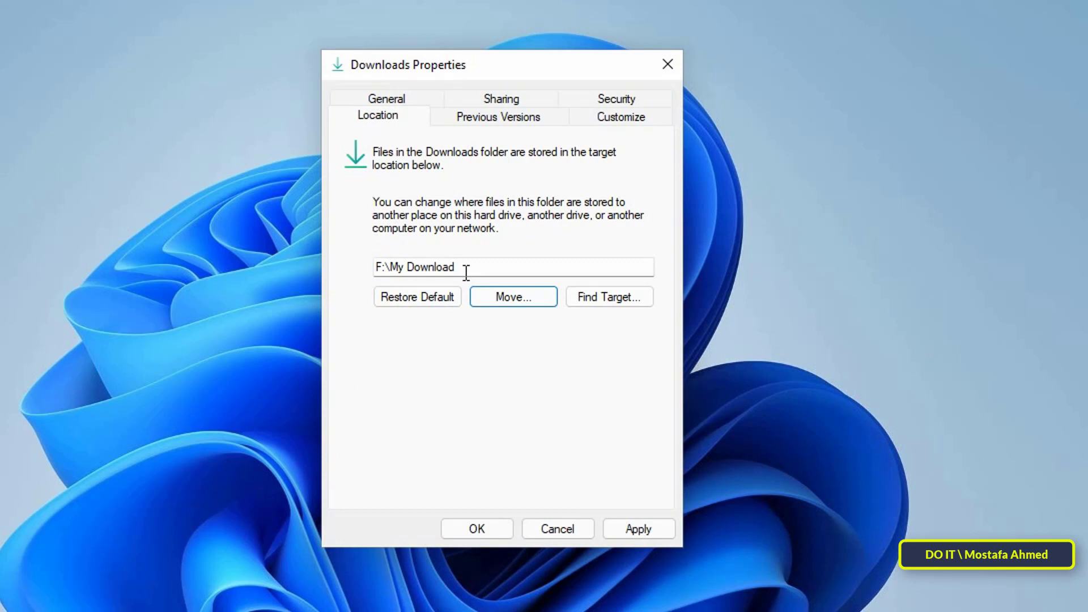
left_click(638, 528)
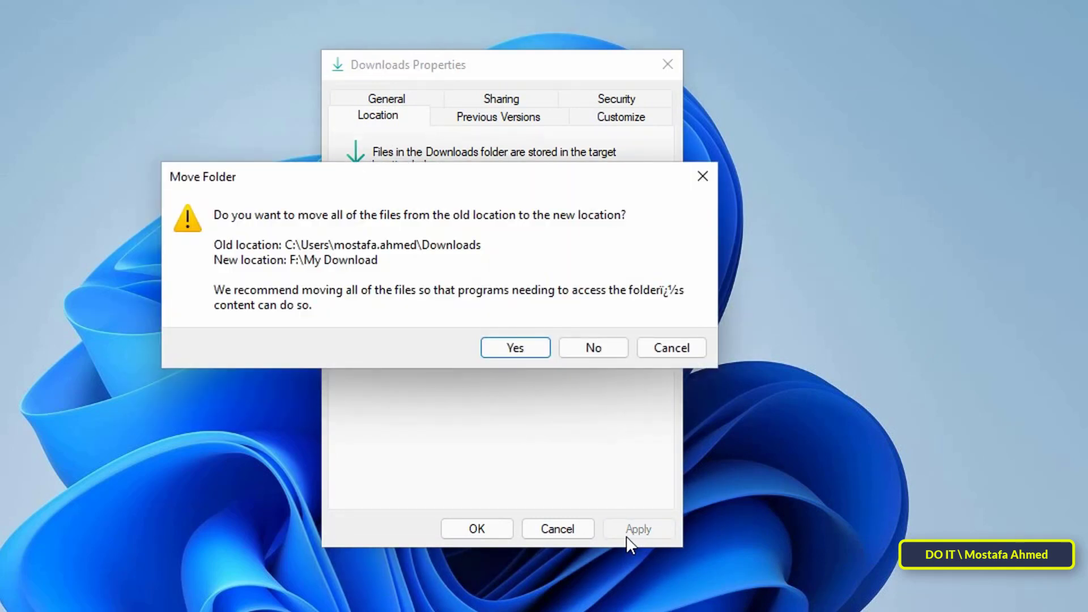
mouse_move(531, 421)
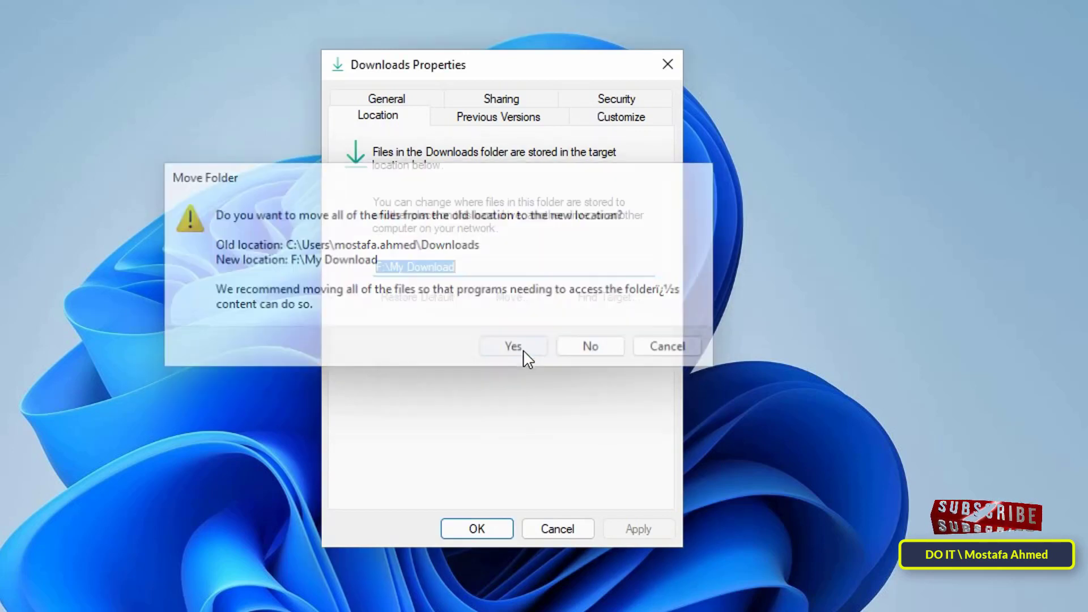
- Confirm moving existing files to F:\My Download and close Downloads Properties with OK
left_click(512, 346)
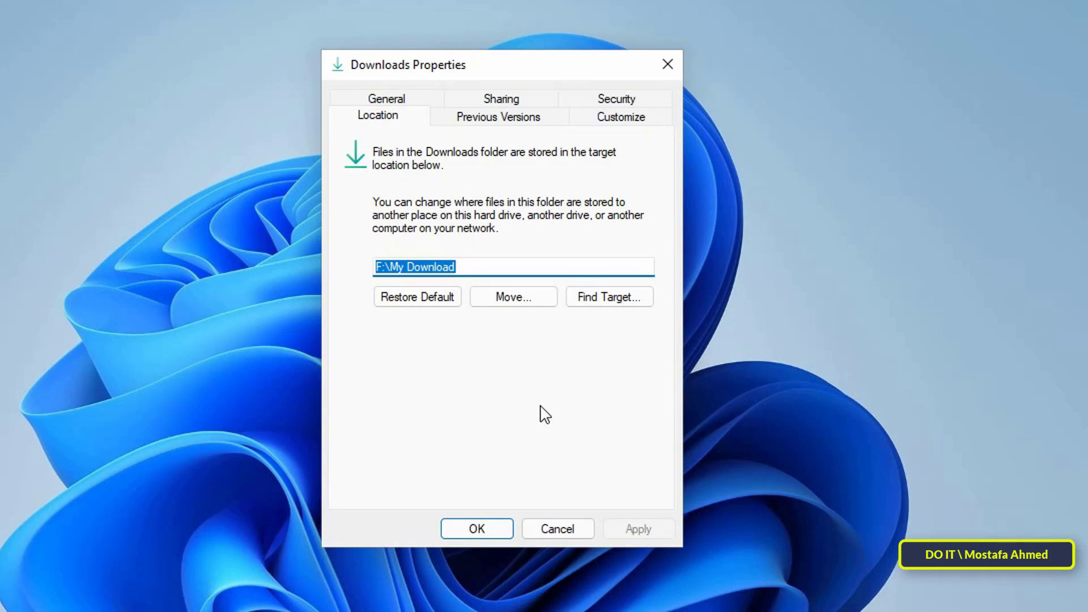
left_click(418, 296)
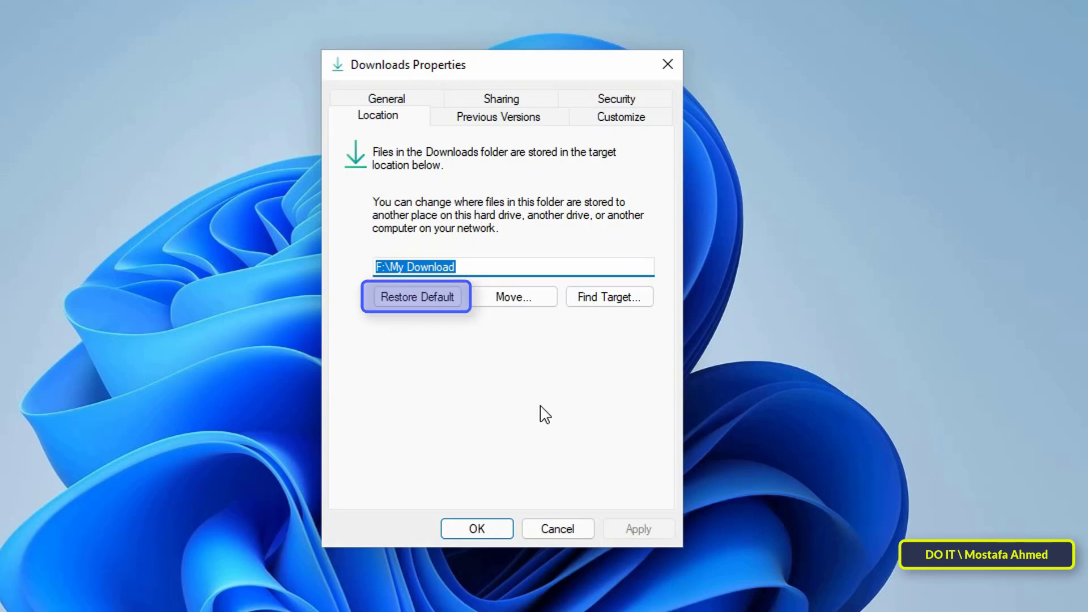
mouse_move(476, 529)
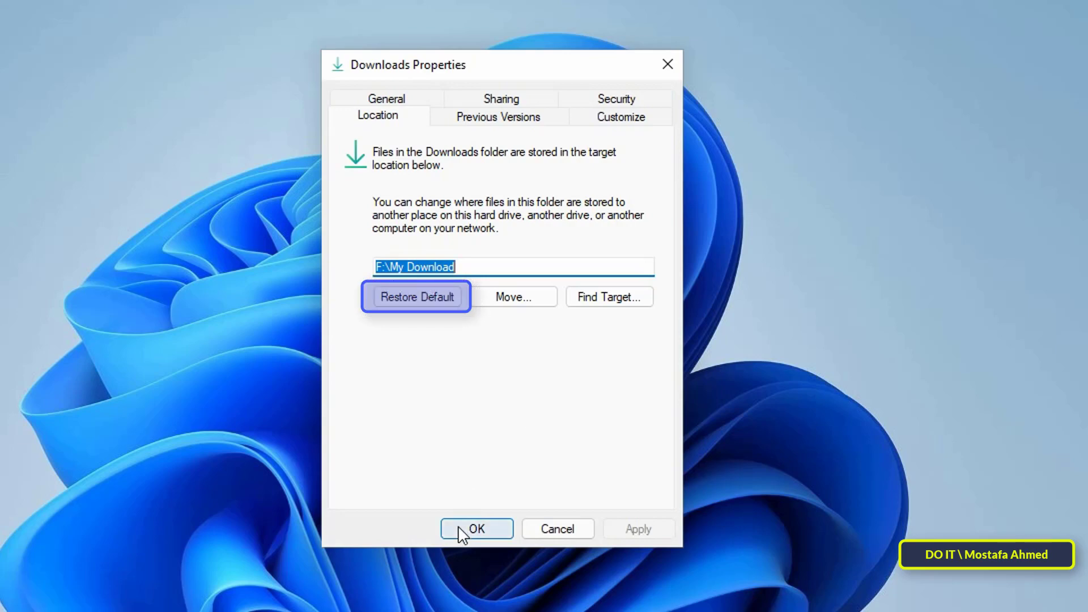
left_click(476, 528)
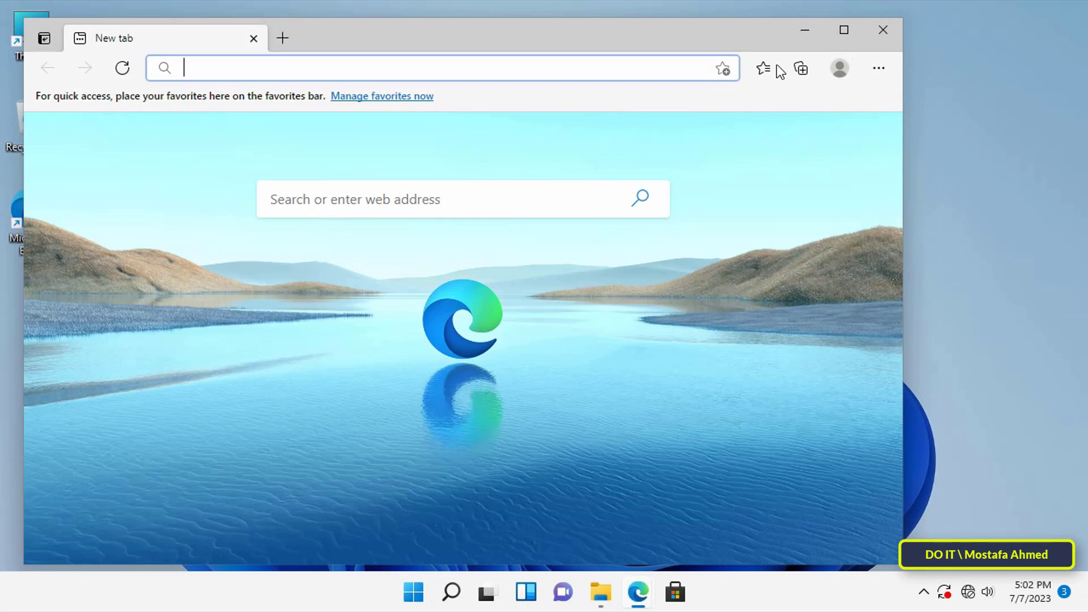
- Maximize Microsoft Edge and open Settings from the Settings and more menu
left_click(844, 30)
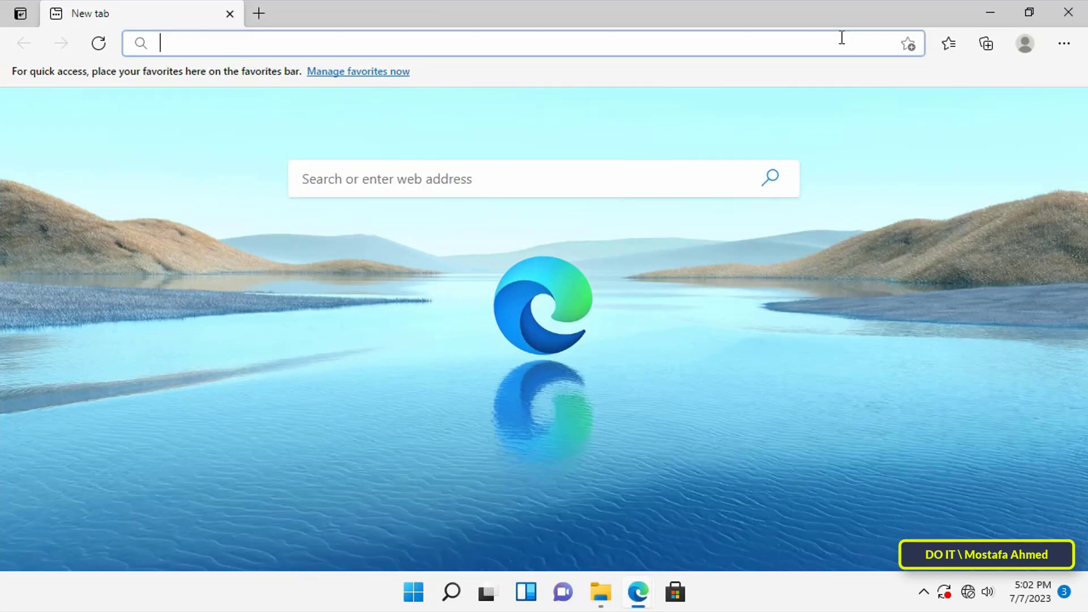
mouse_move(1064, 43)
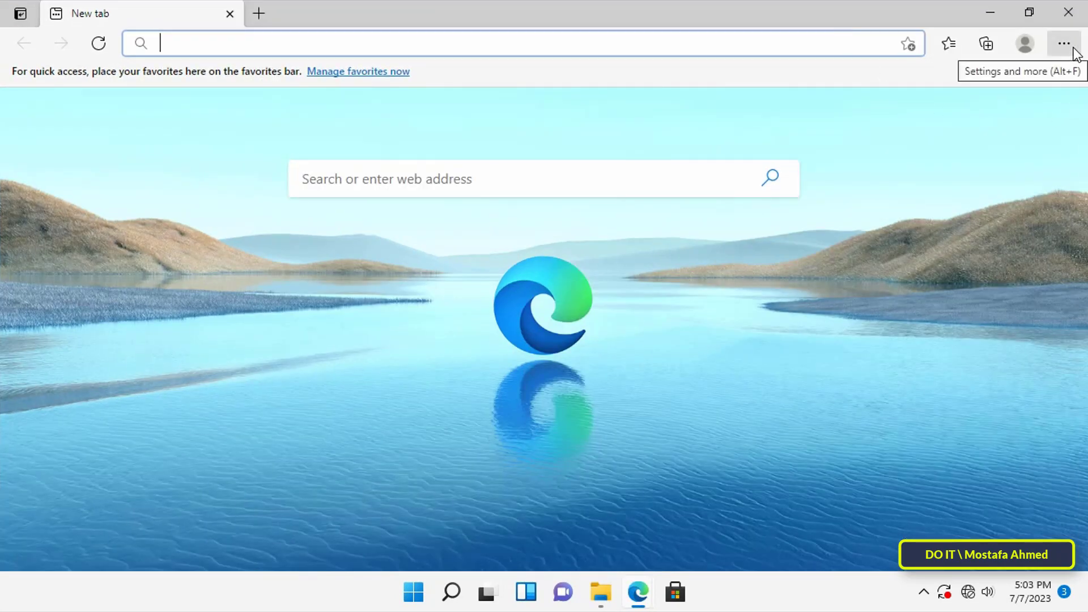
left_click(1065, 43)
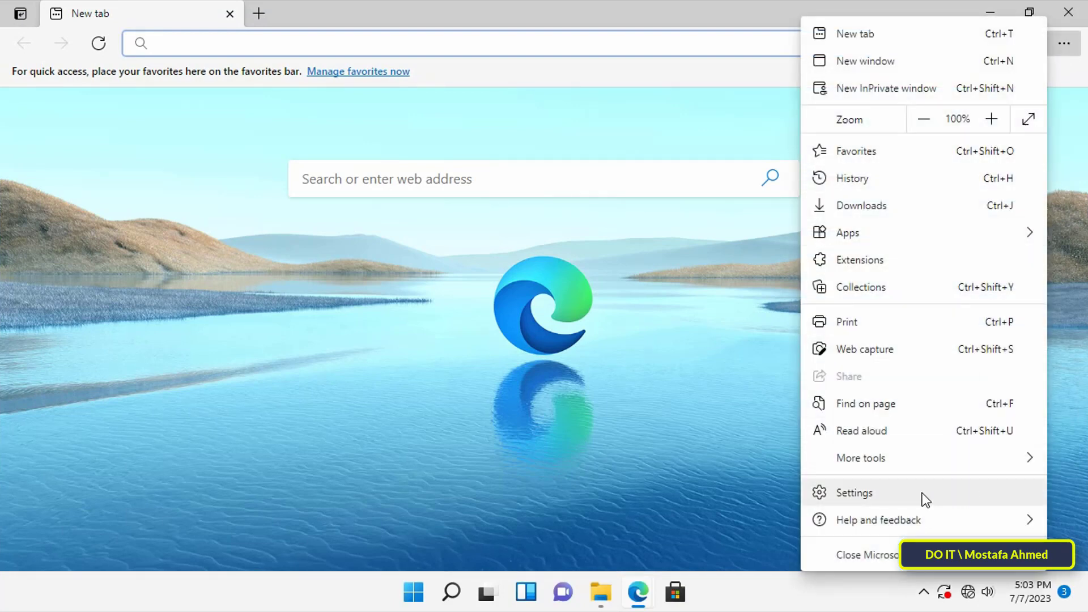
left_click(853, 492)
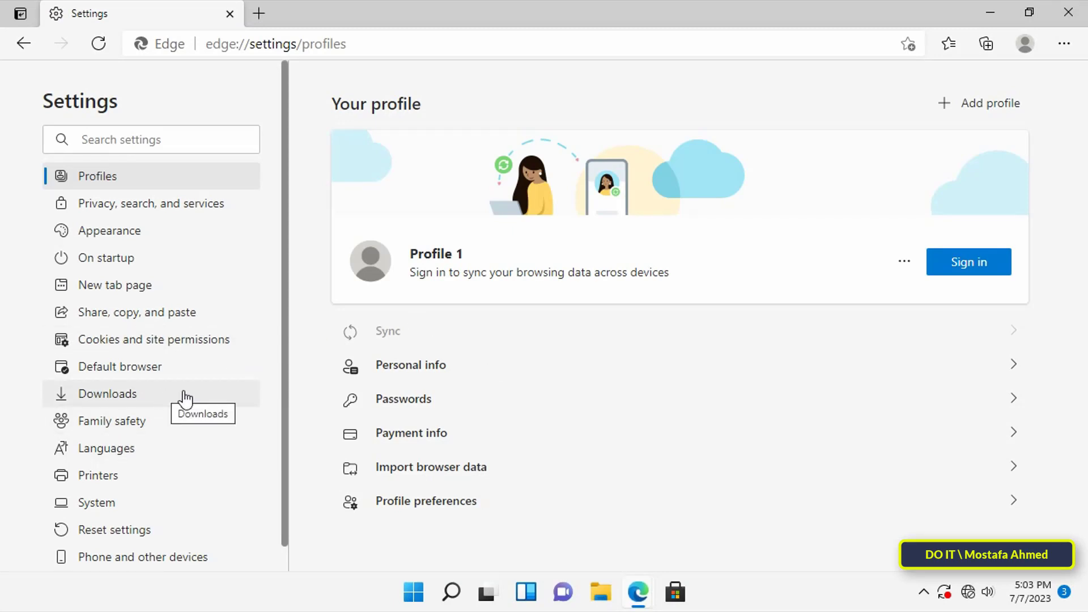
- Change Edge's download location from F:\download to F:\My Download
left_click(109, 393)
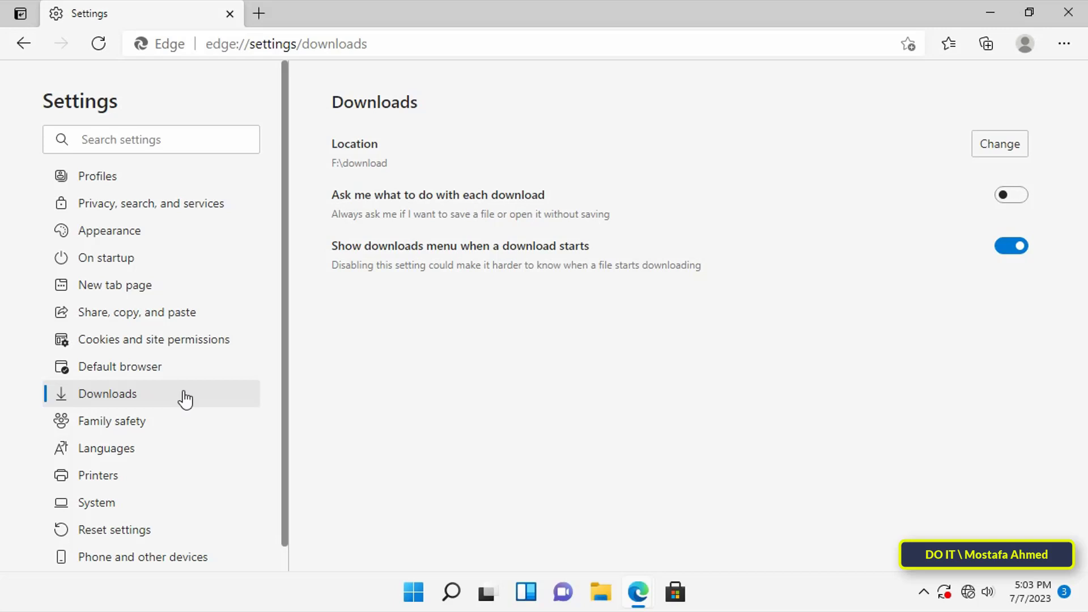
mouse_move(335, 169)
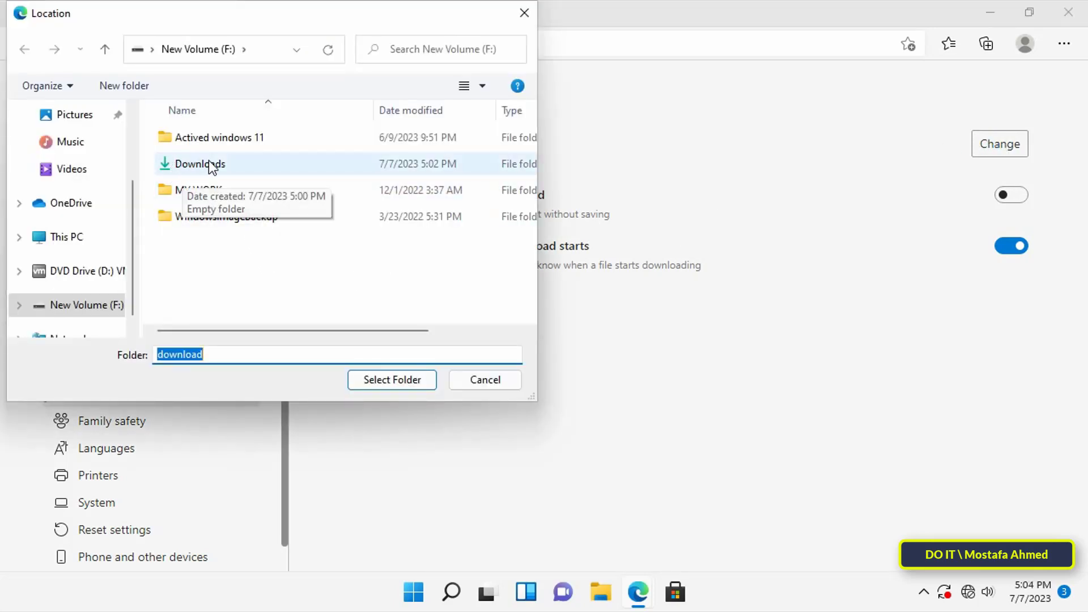
left_click(392, 380)
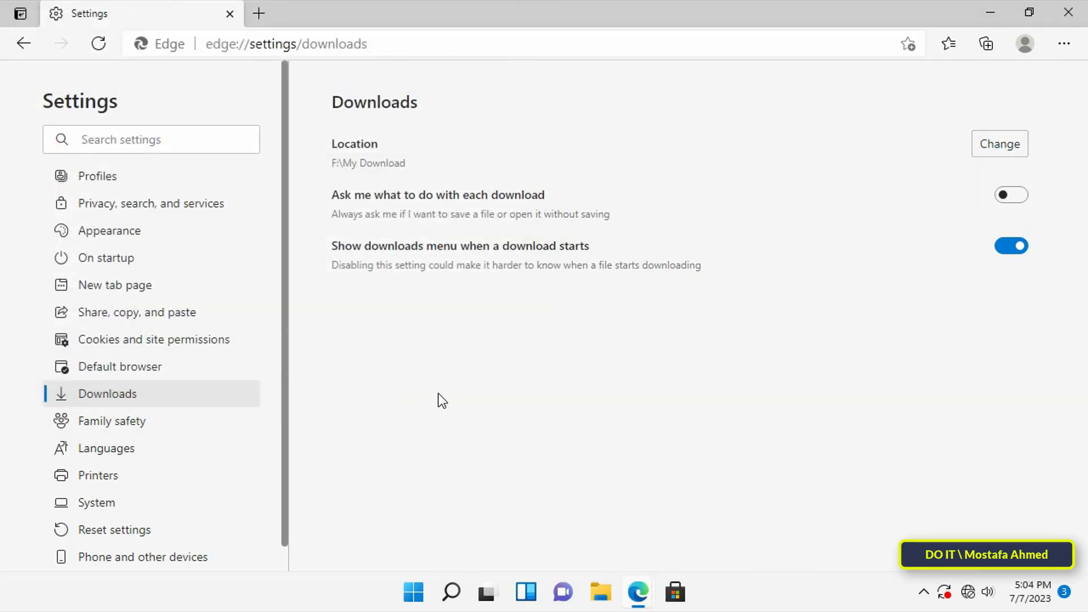
mouse_move(943, 342)
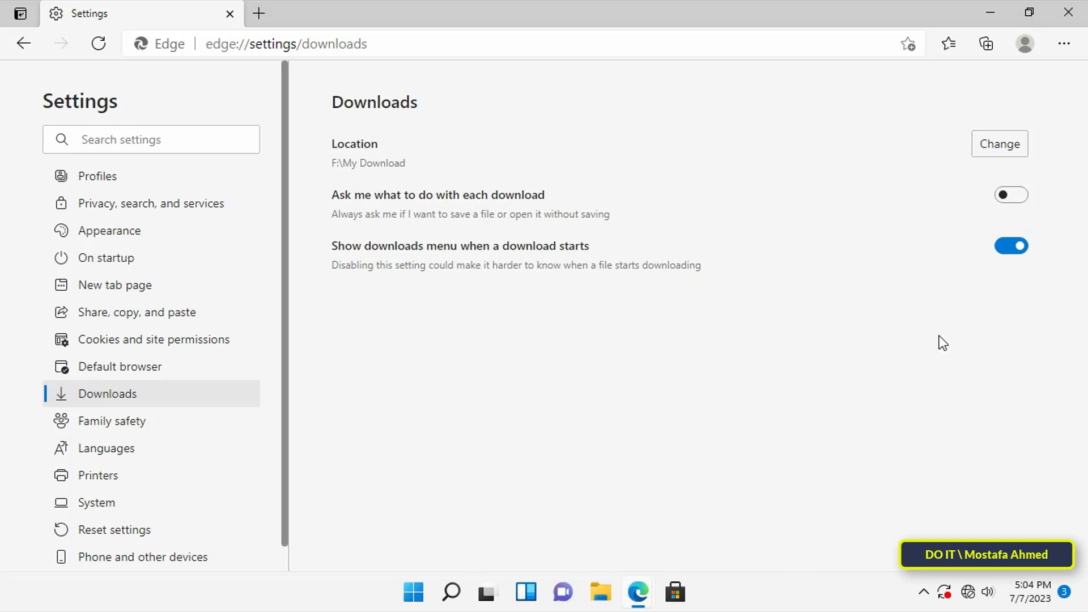